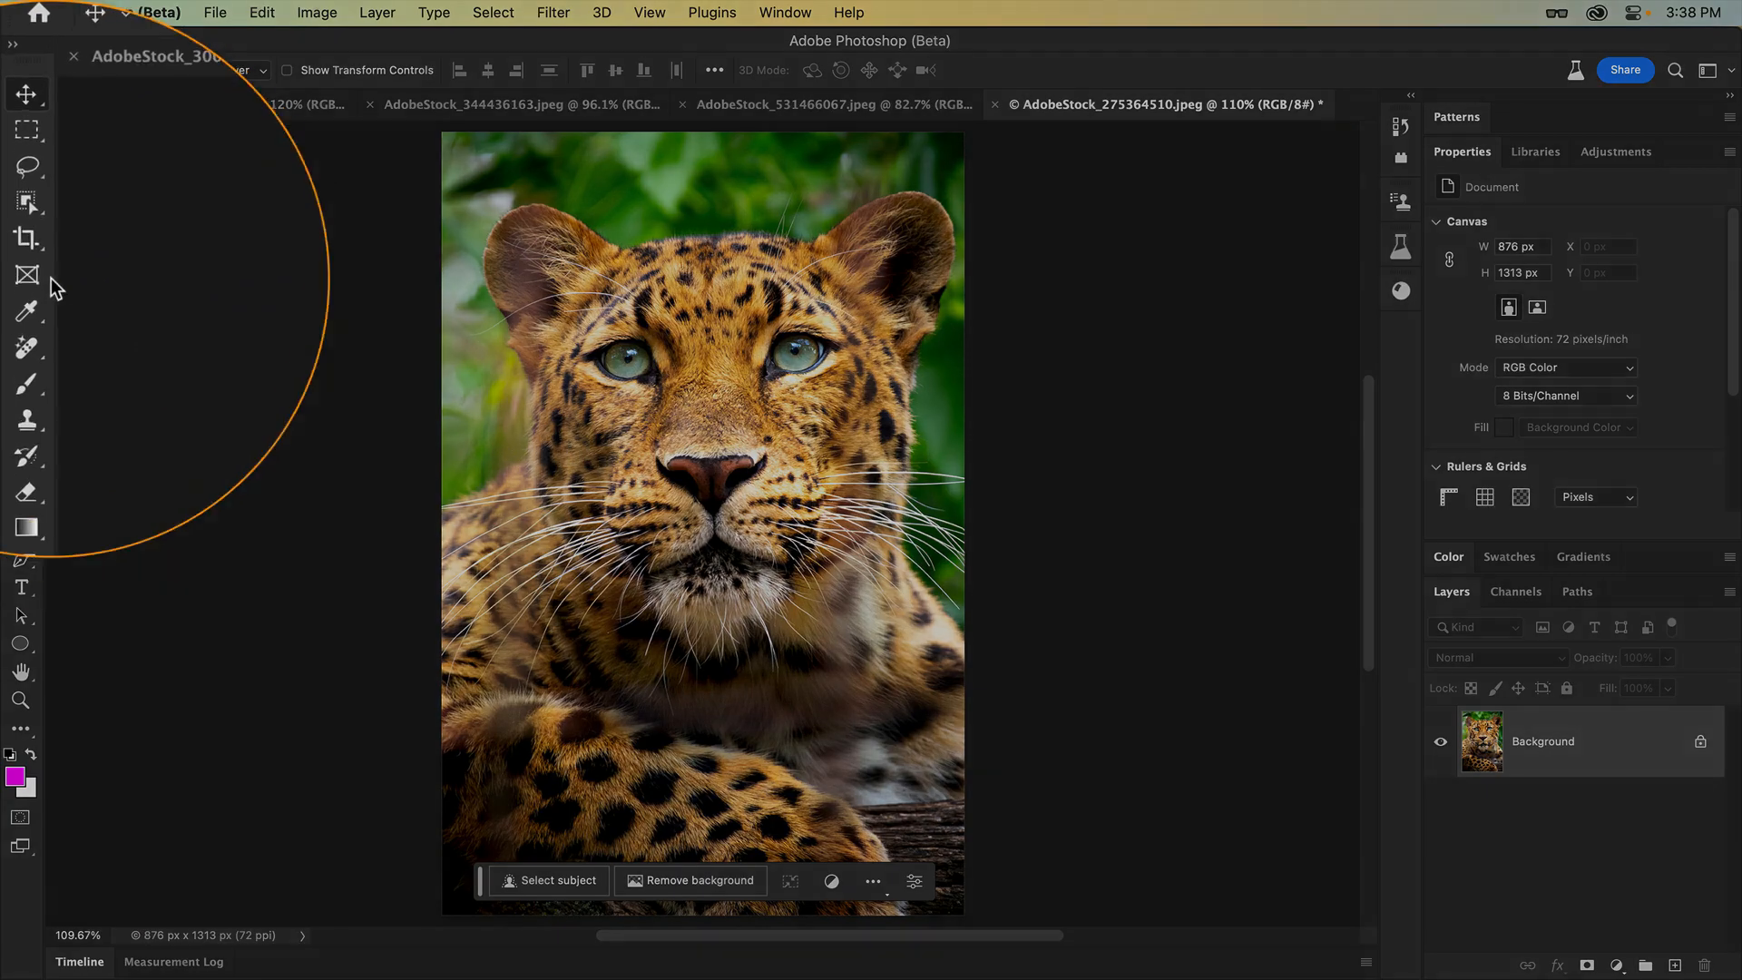
Activate the Crop tool so a crop frame surrounds the 876 by 1313 leopard photo
left_click(25, 237)
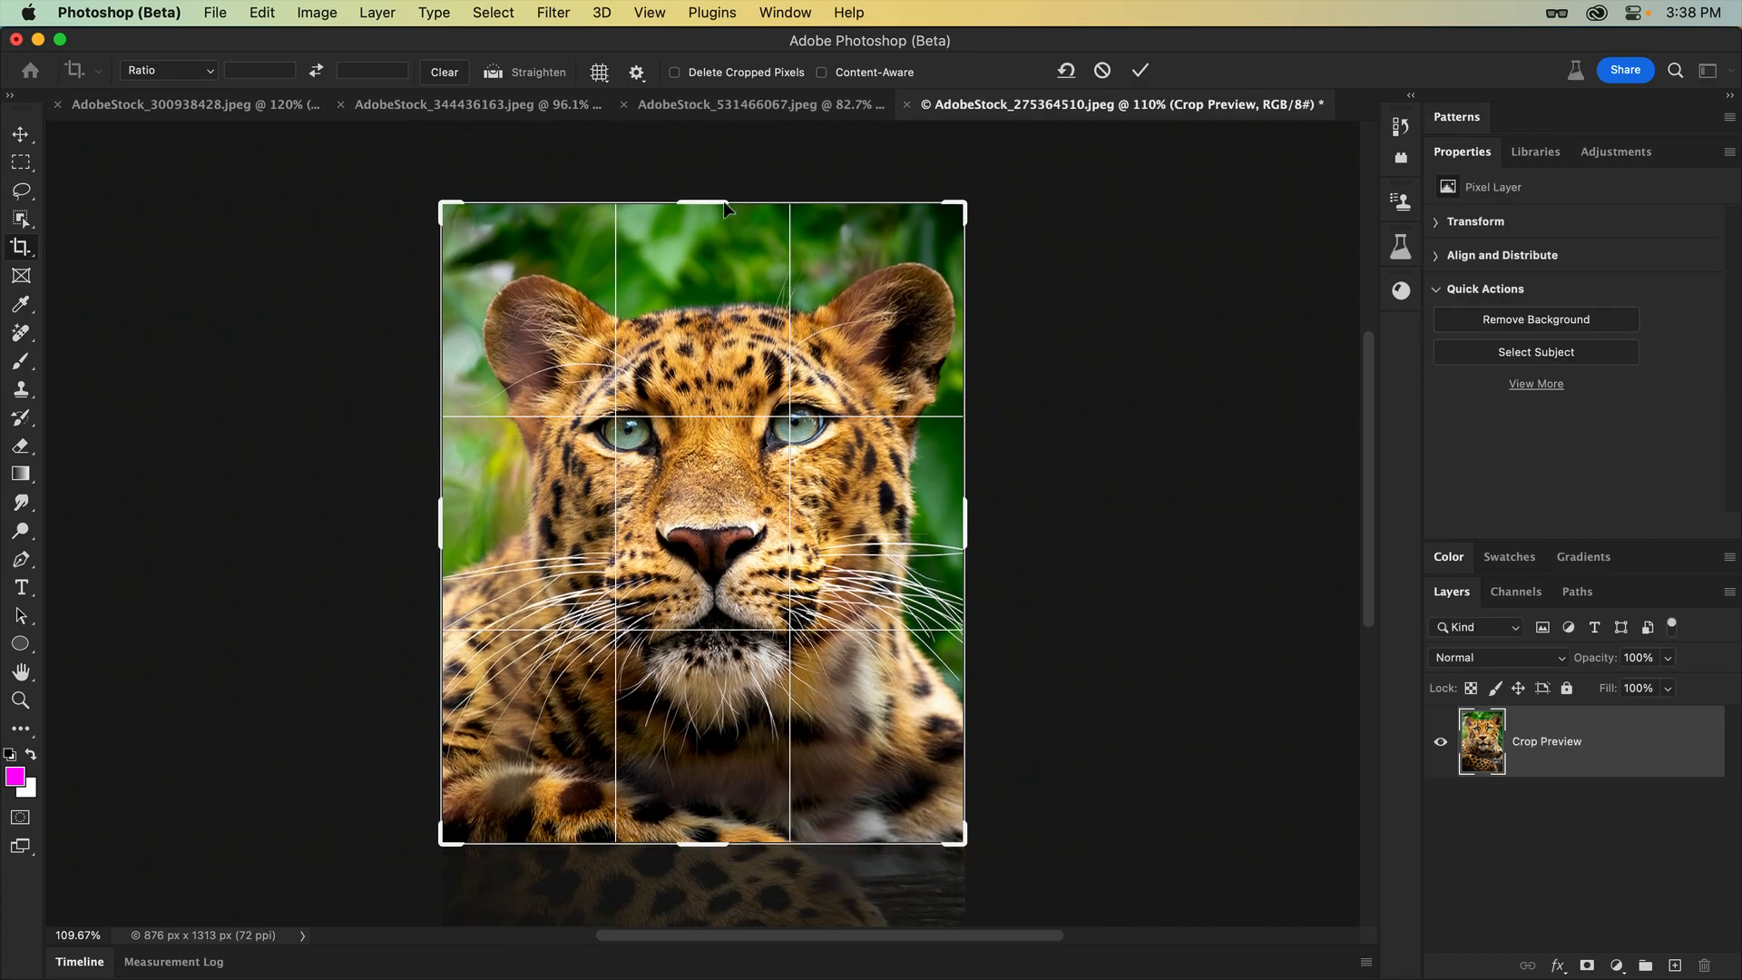
left_click(1140, 71)
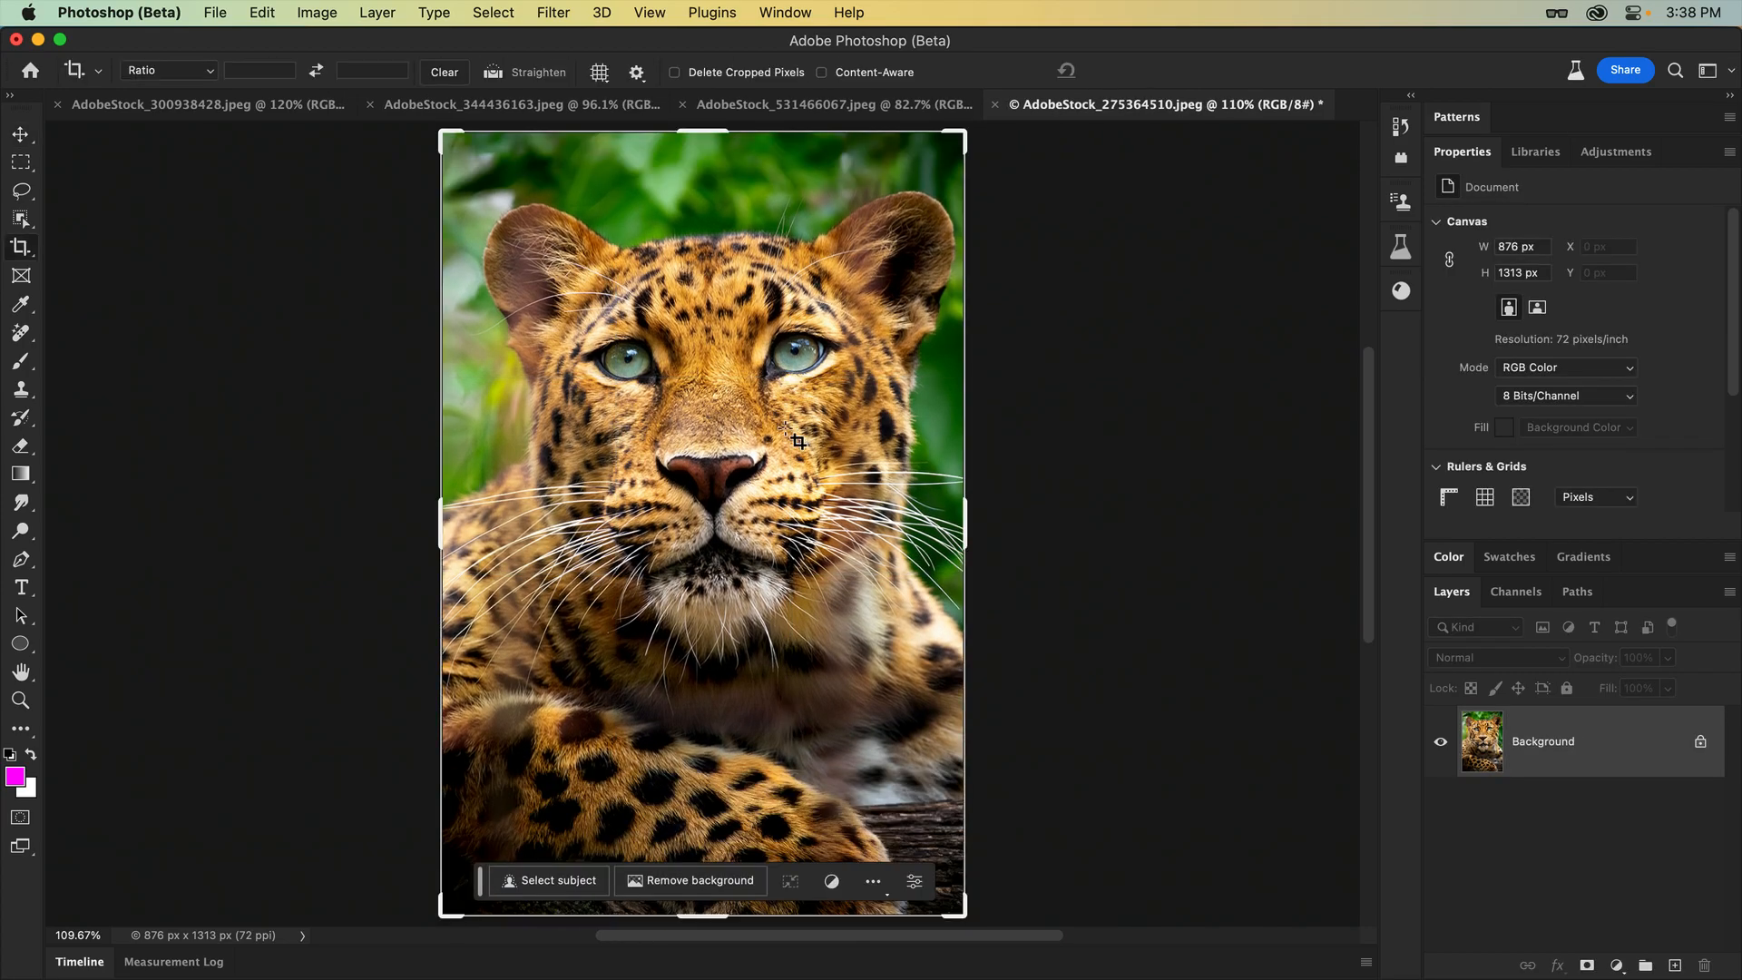
Extend the crop outward to a 1910 by 1313 canvas with transparent space on both sides
left_click_drag(963, 522, 1234, 522)
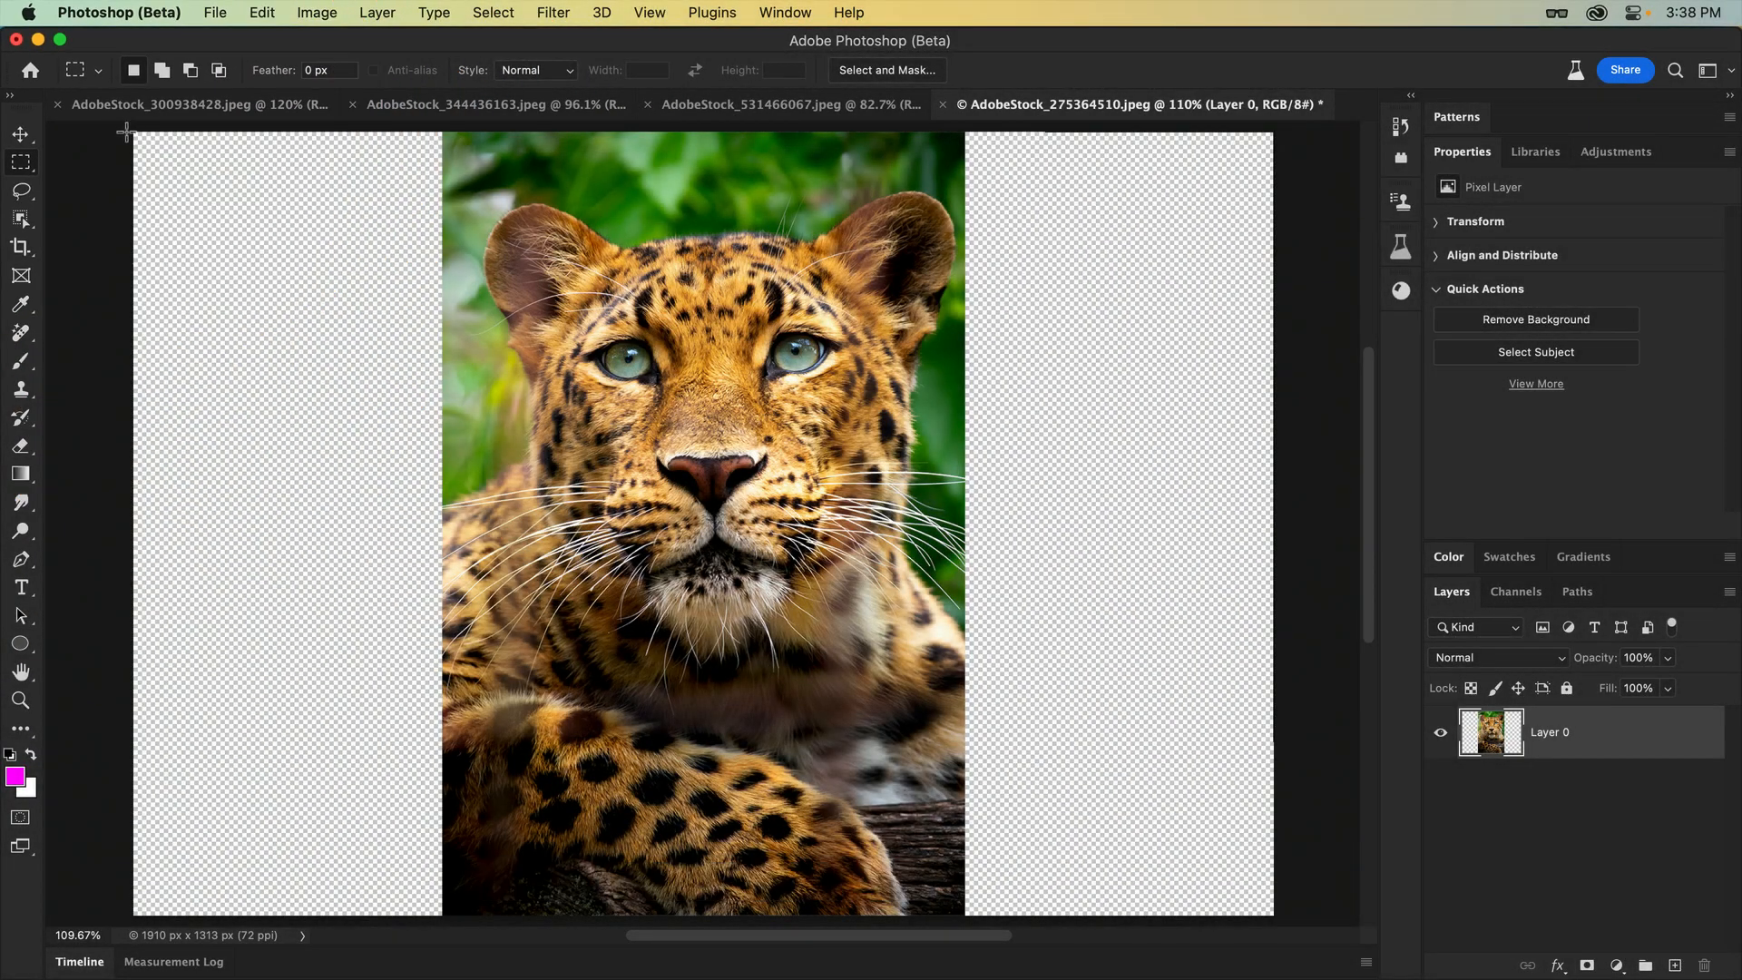
Marquee-select the transparent side areas and bring up Generative Fill for them
left_click_drag(132, 130, 453, 919)
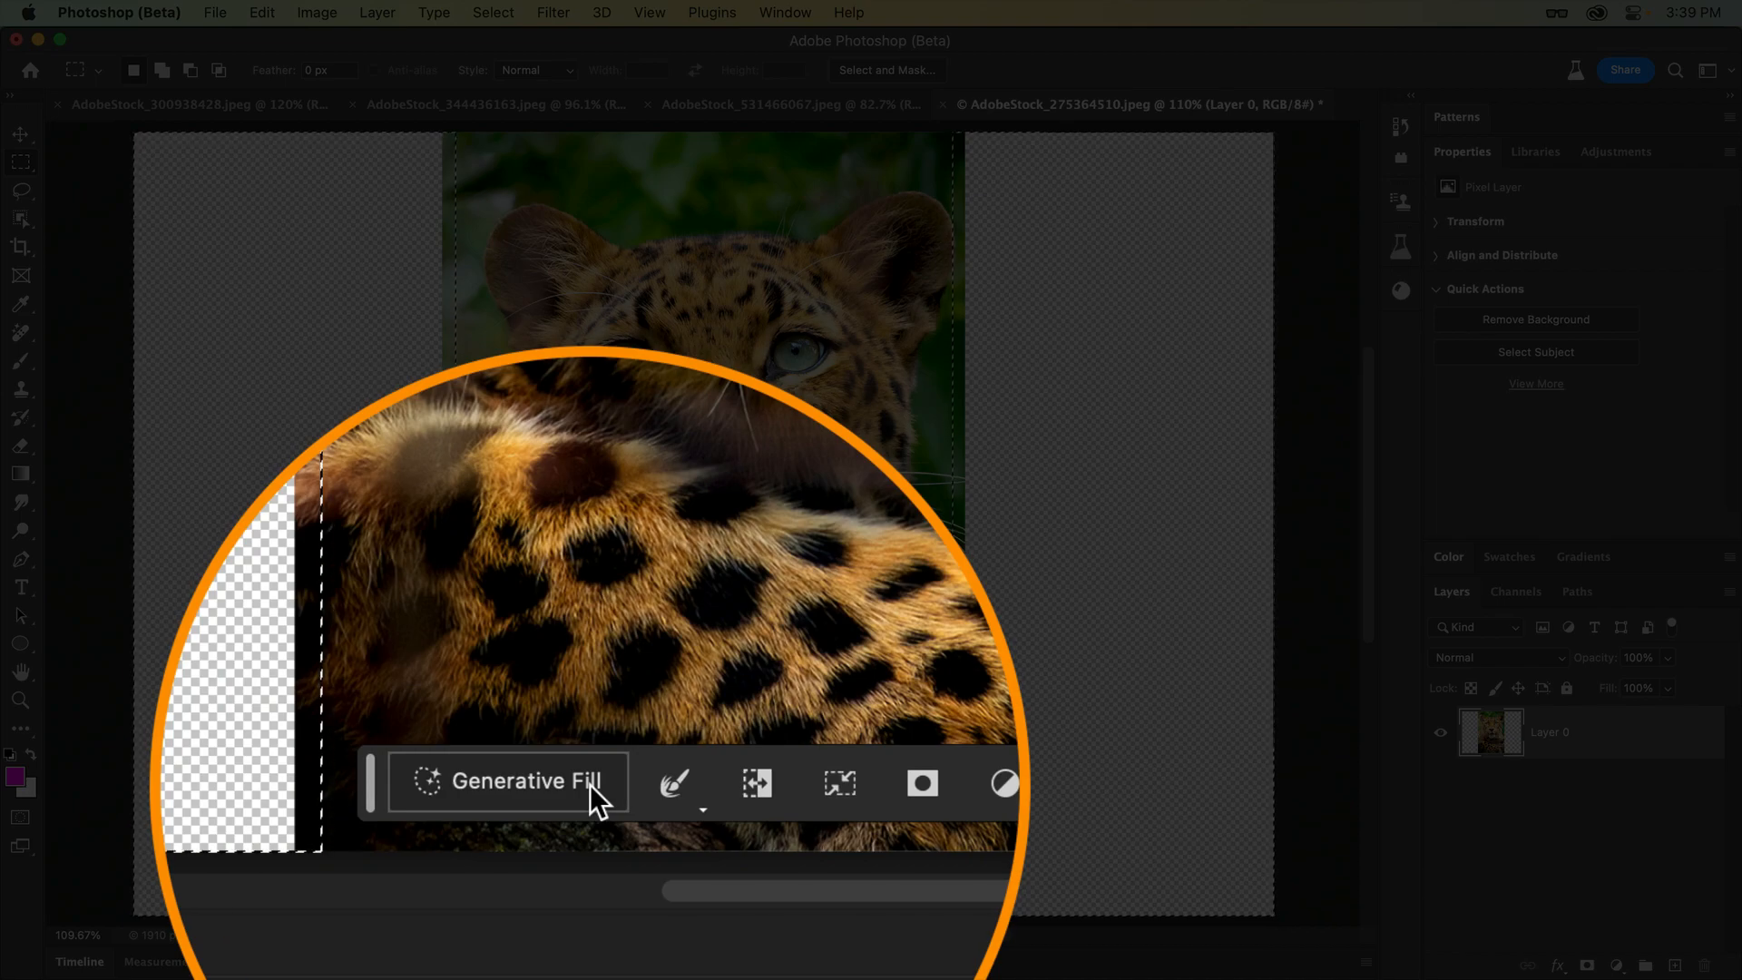
left_click(526, 782)
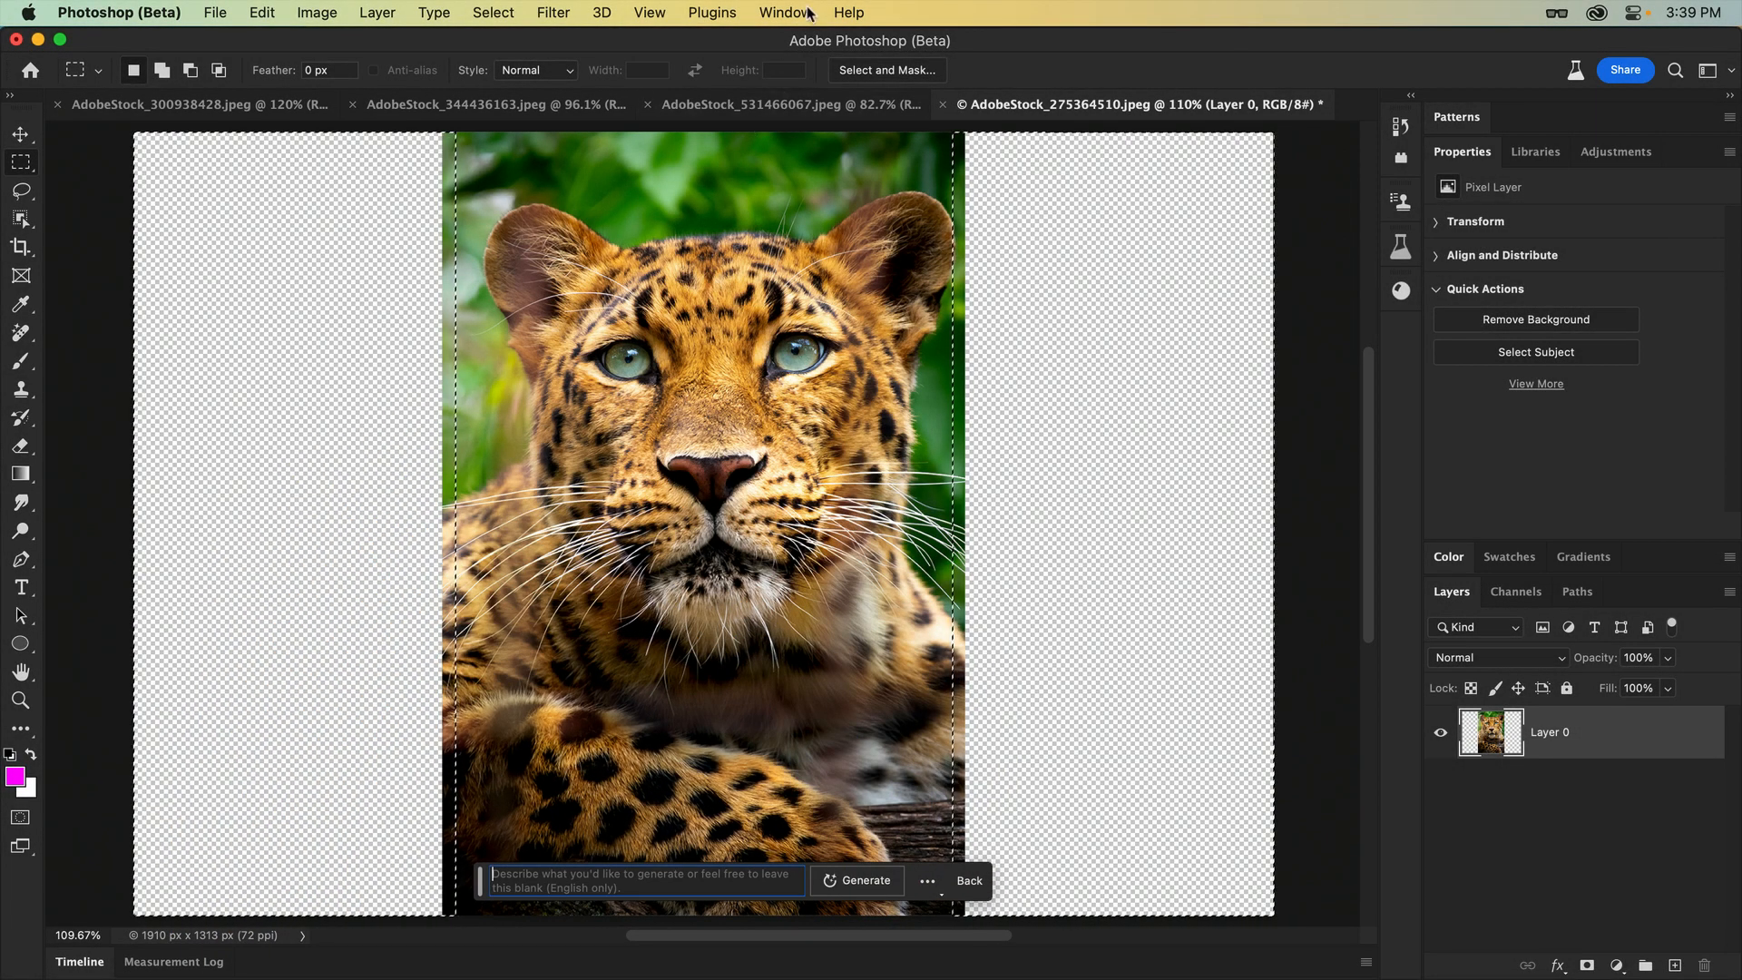
left_click(783, 13)
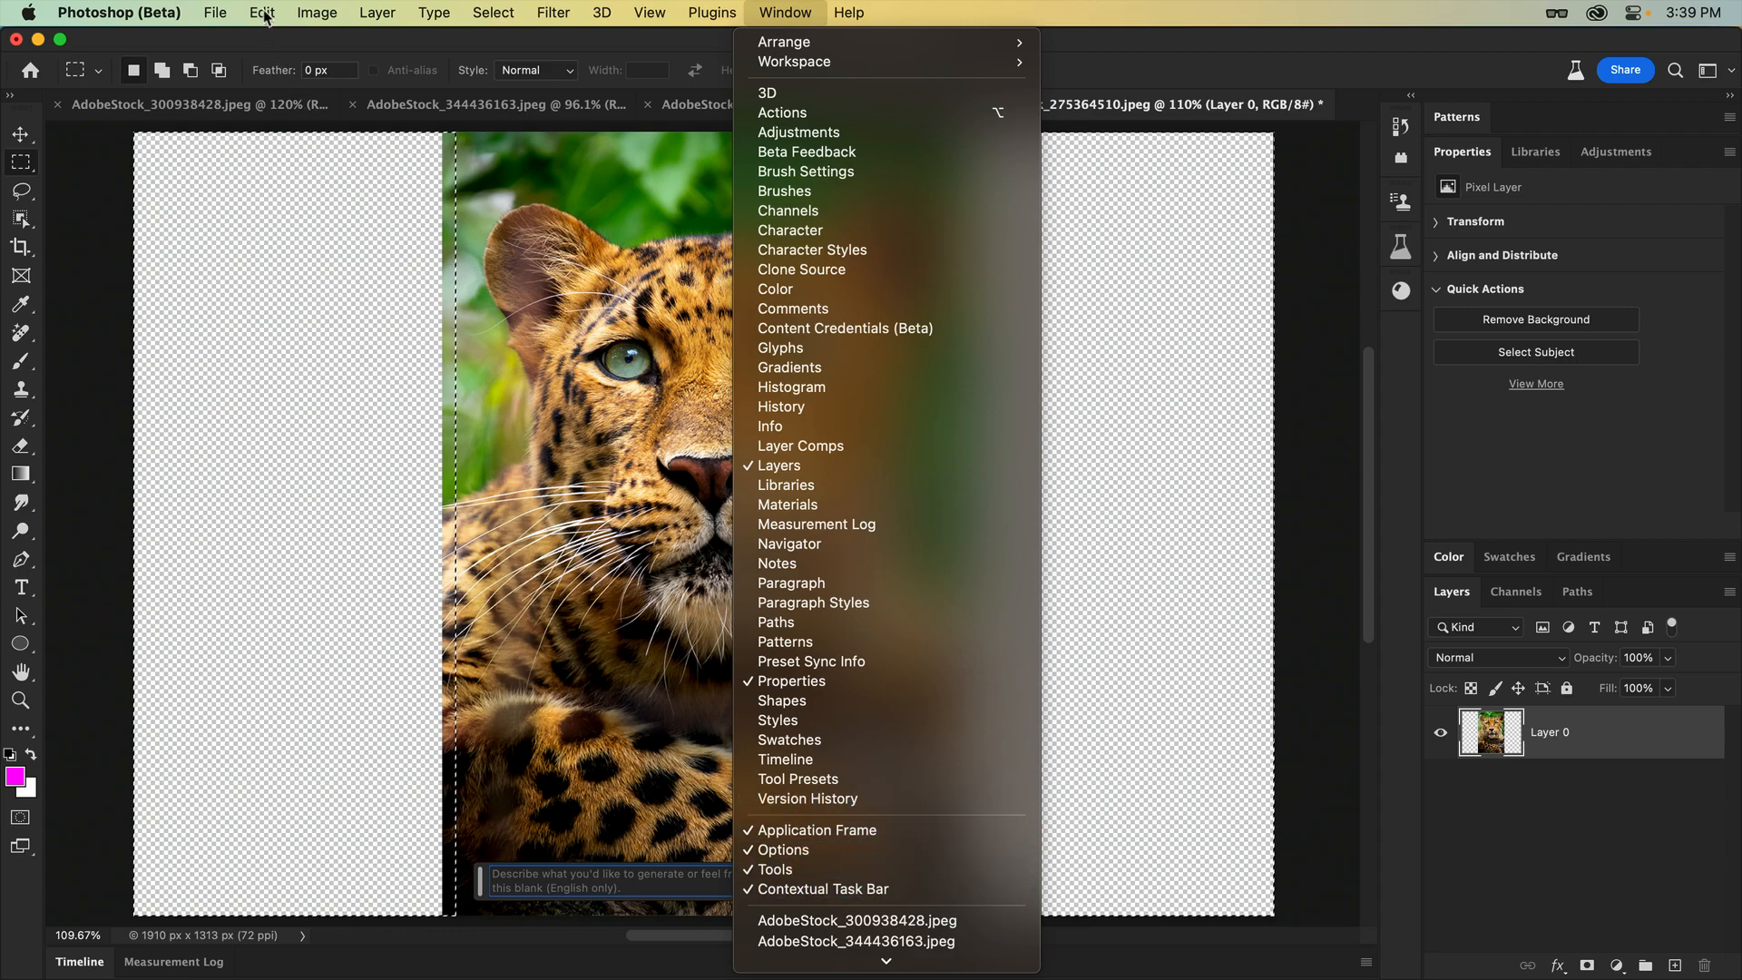
left_click(261, 12)
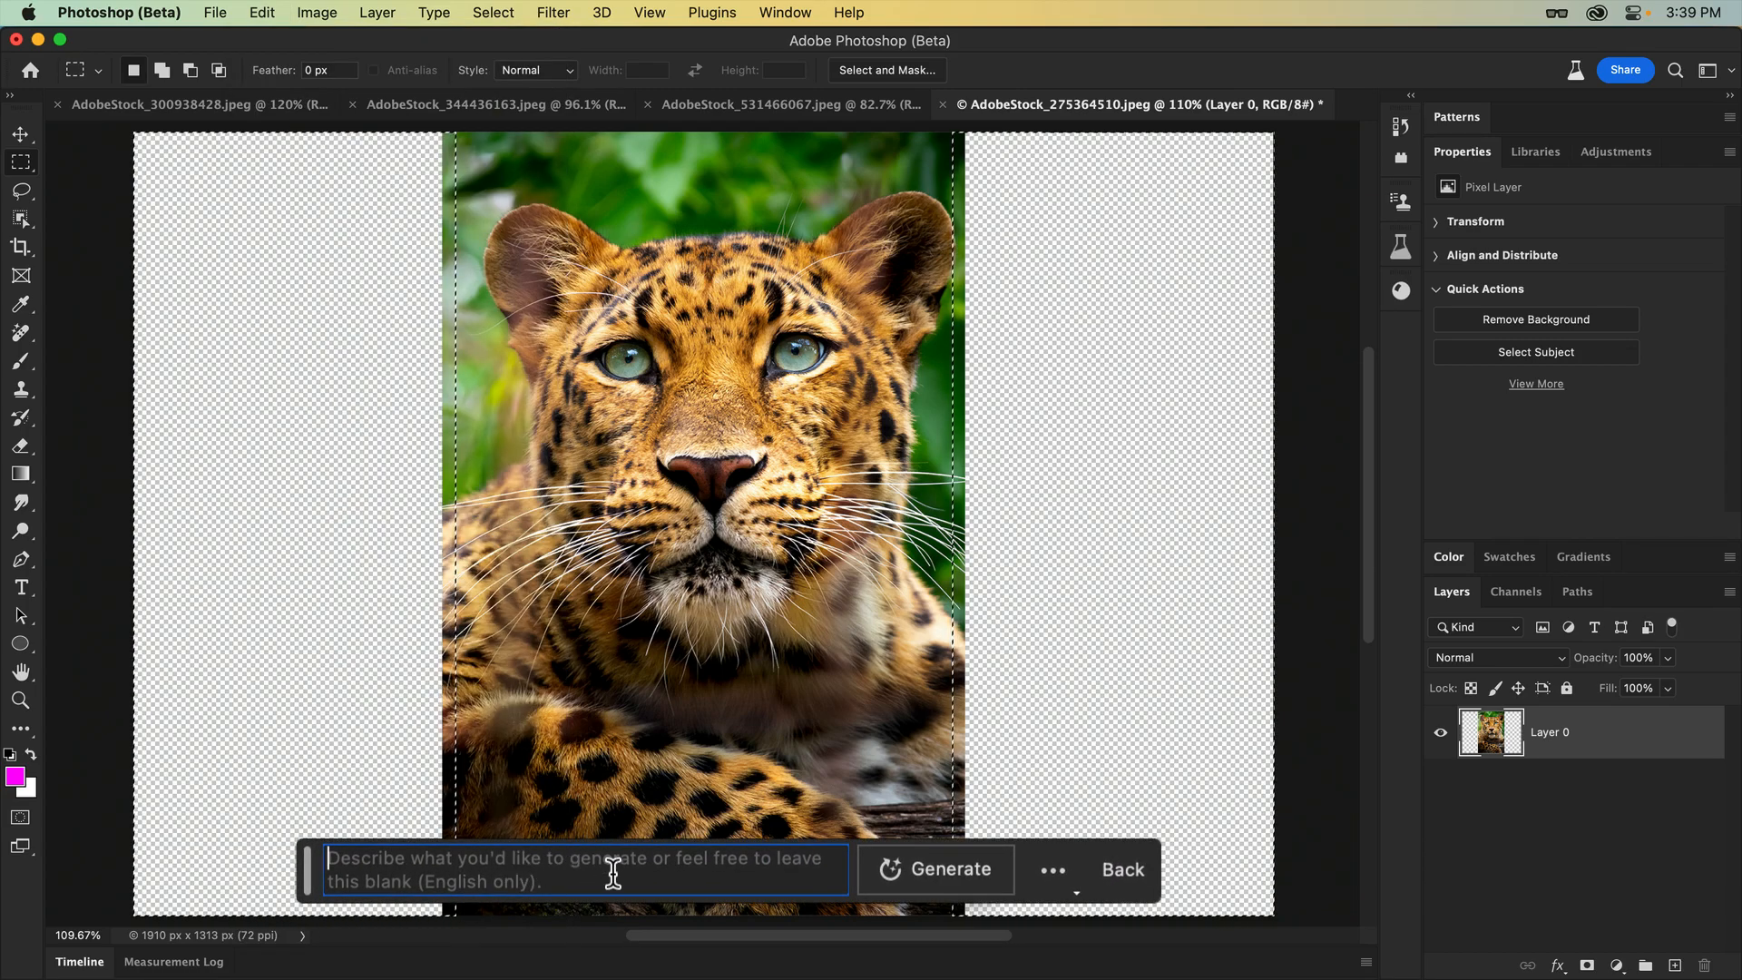
Generate jungle scenery with an empty prompt and browse to the third variation
left_click(947, 869)
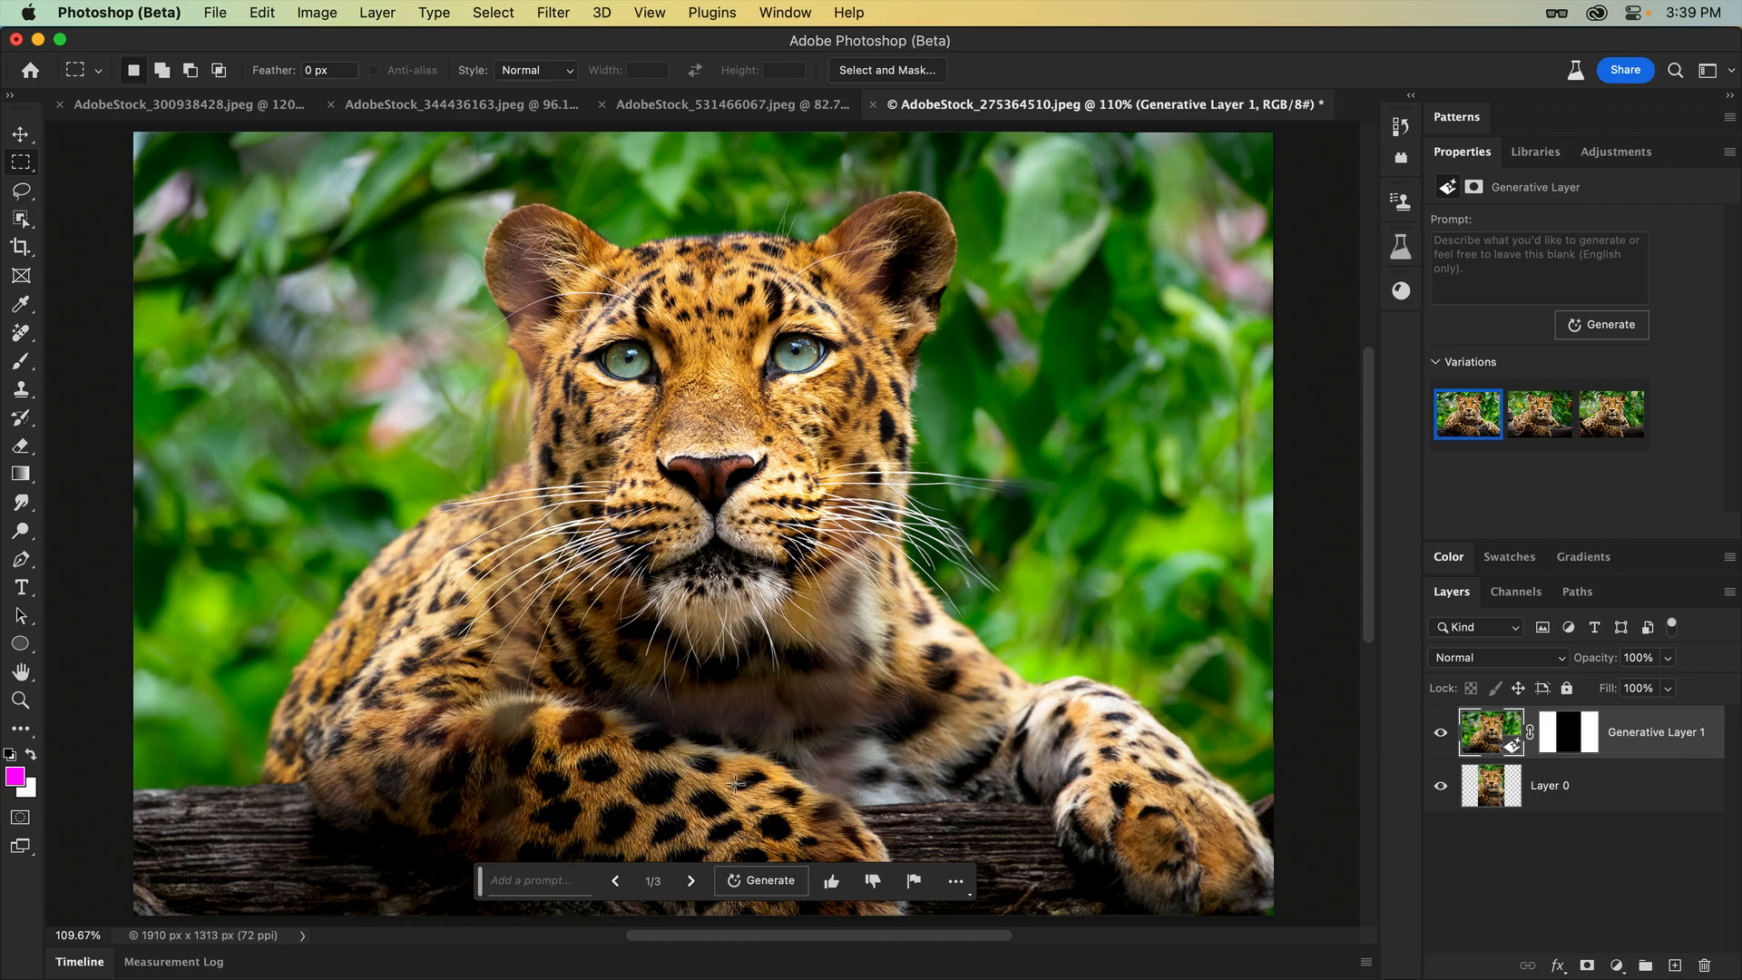
left_click(691, 880)
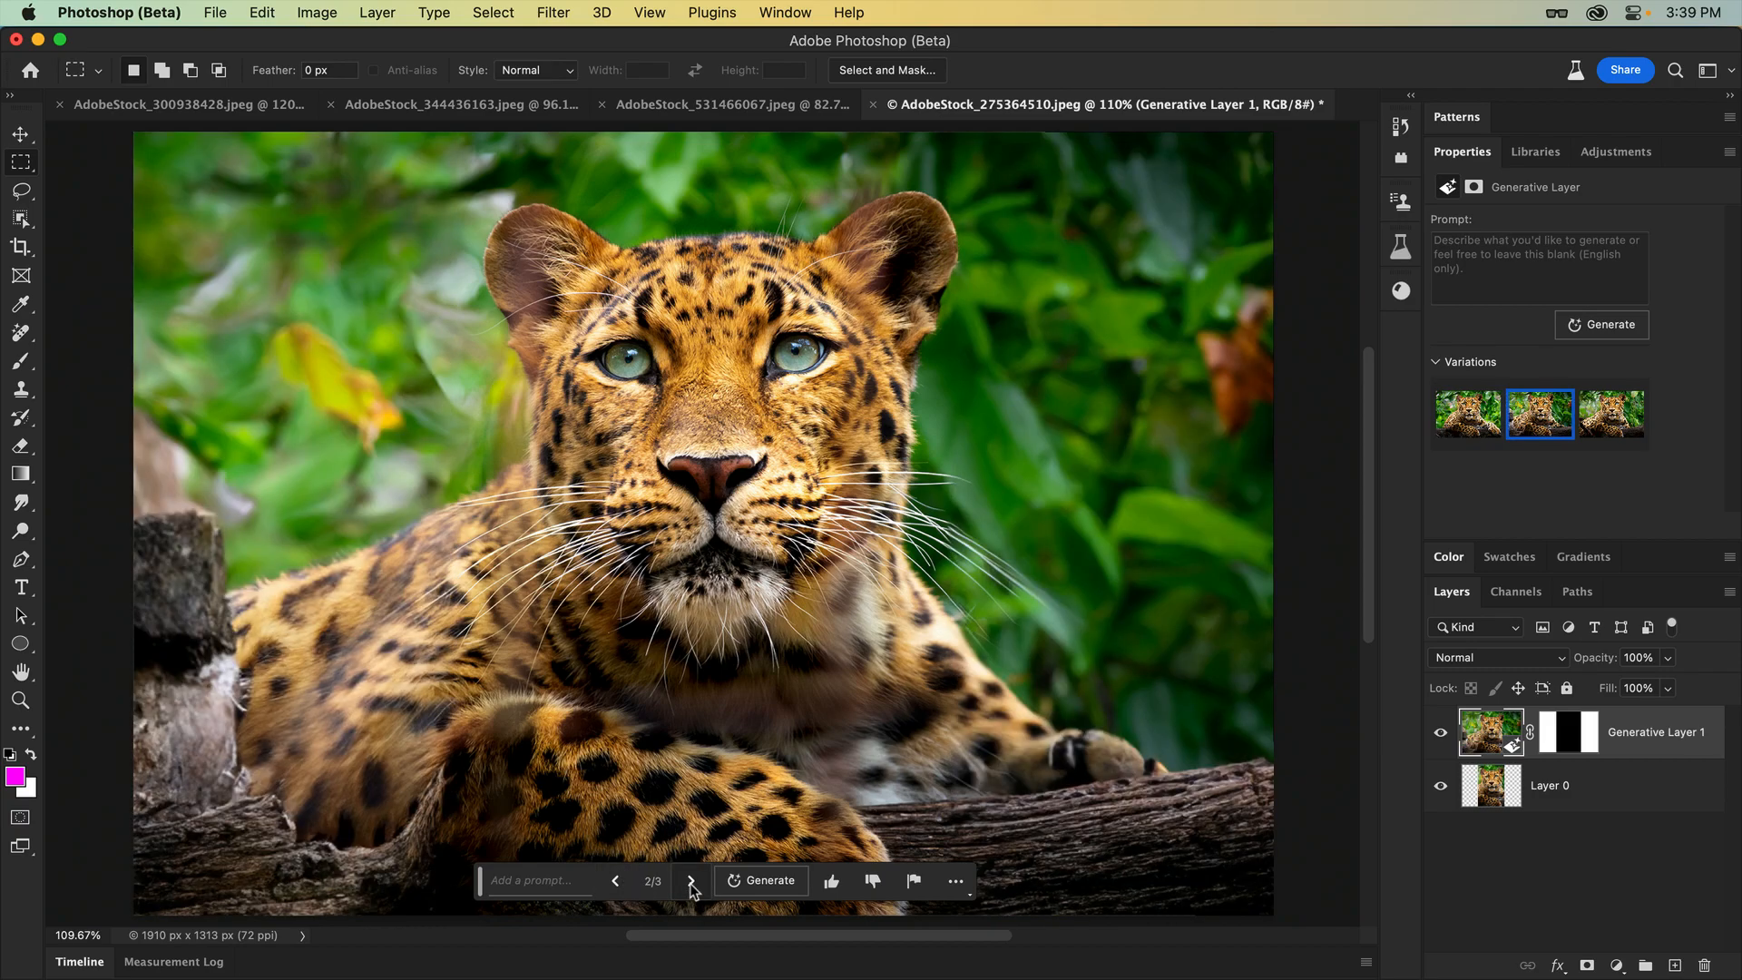
left_click(690, 880)
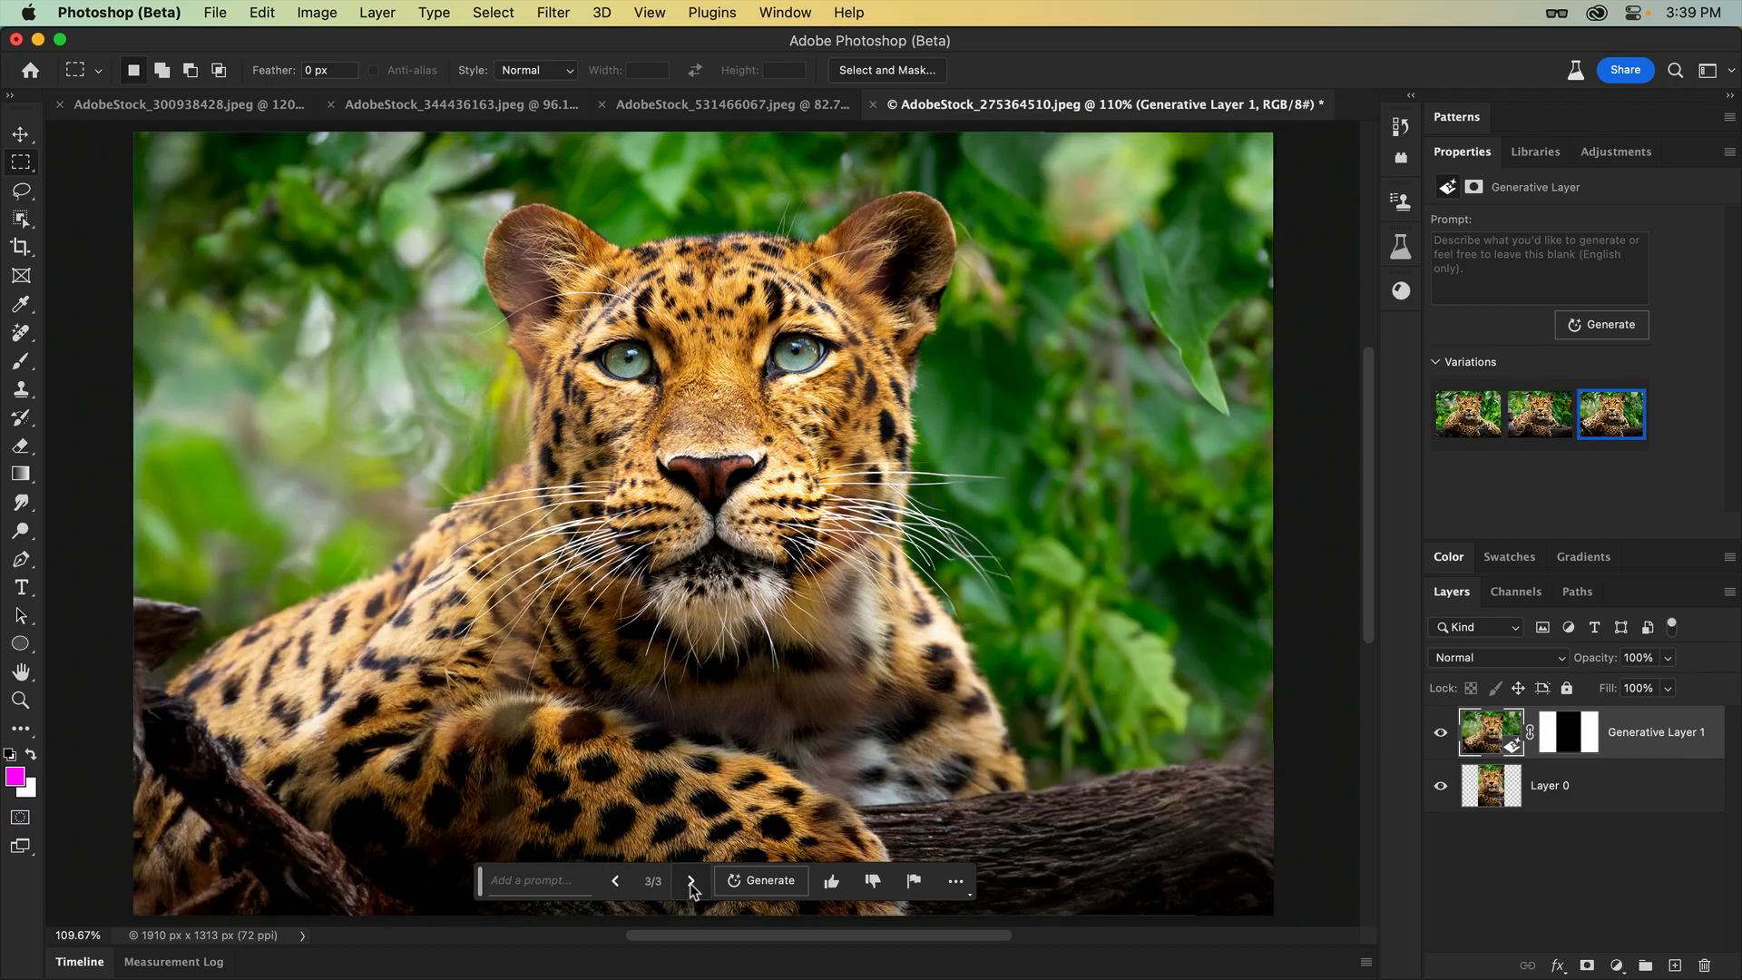